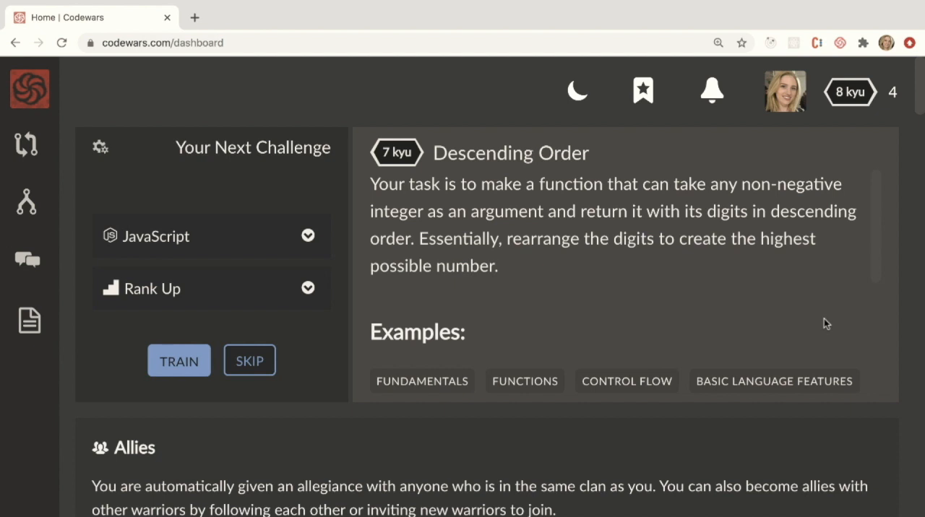
Start training on the 7 kyu Descending Order kata in JavaScript from the dashboard.
{"action": "left_click", "coordinate": [179, 359]}
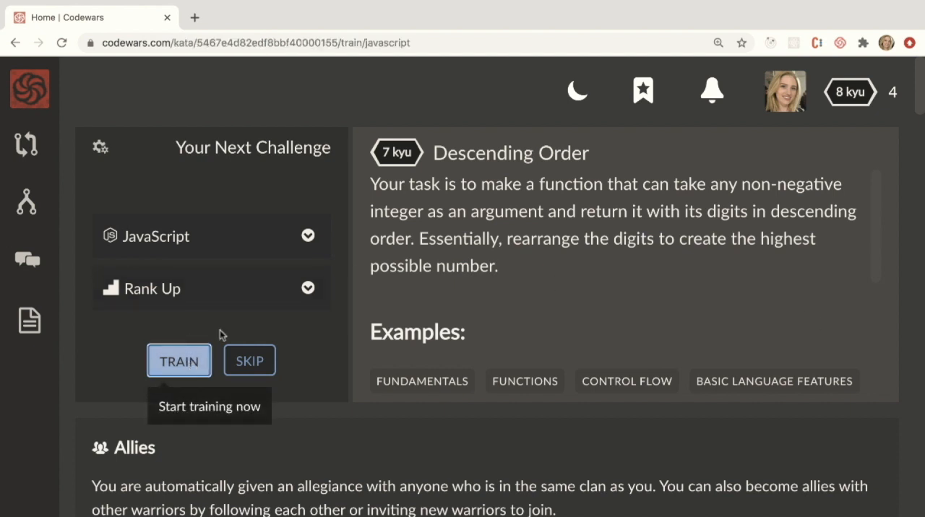
Review the Descending Order instructions, sample tests and empty descendingOrder stub.
{"action": "left_click", "coordinate": [179, 361]}
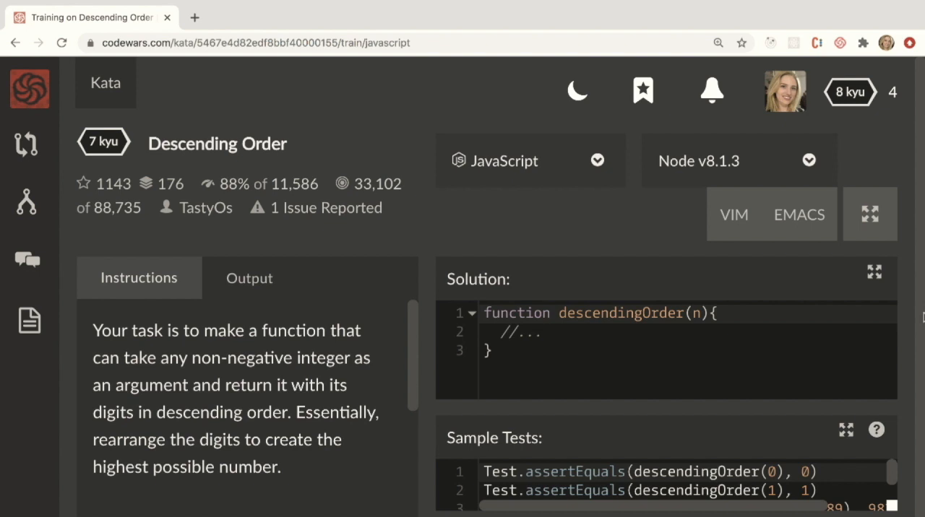
{"action": "mouse_move", "coordinate": [919, 329]}
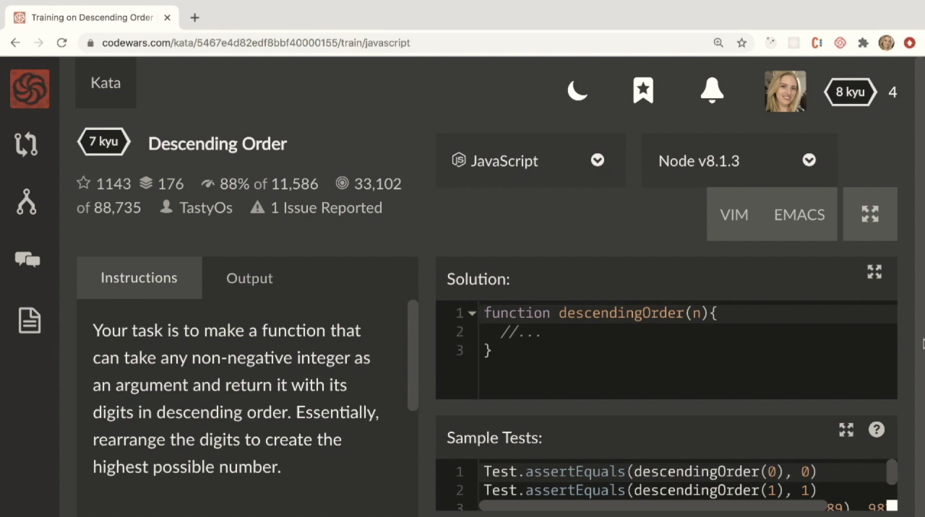
{"action": "left_click", "coordinate": [484, 313]}
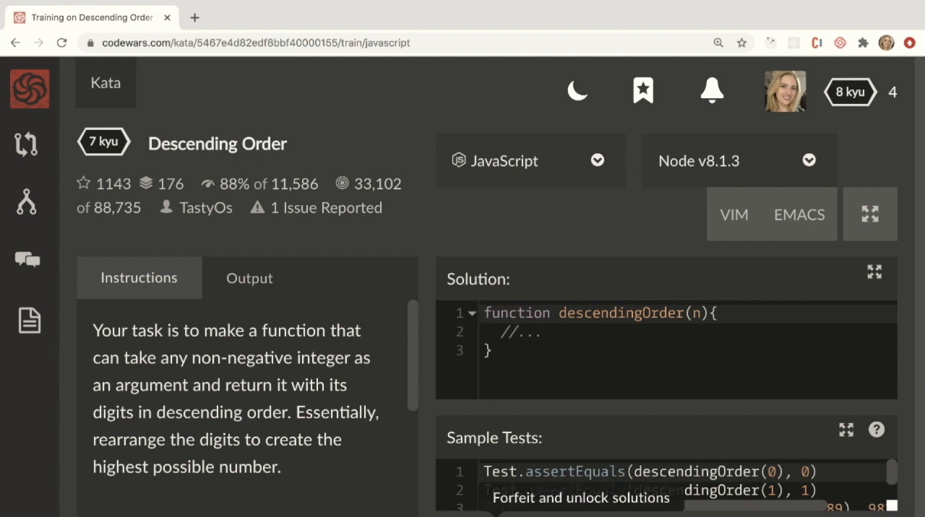
Forfeit the kata via Unlock Solutions to reveal the Best Practices JavaScript solutions.
{"action": "left_click", "coordinate": [583, 497]}
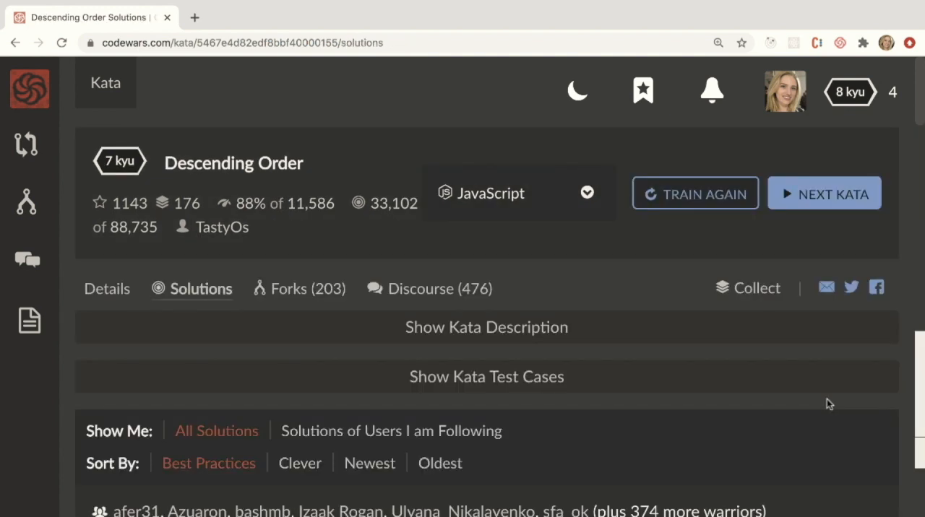
{"action": "mouse_move", "coordinate": [835, 422]}
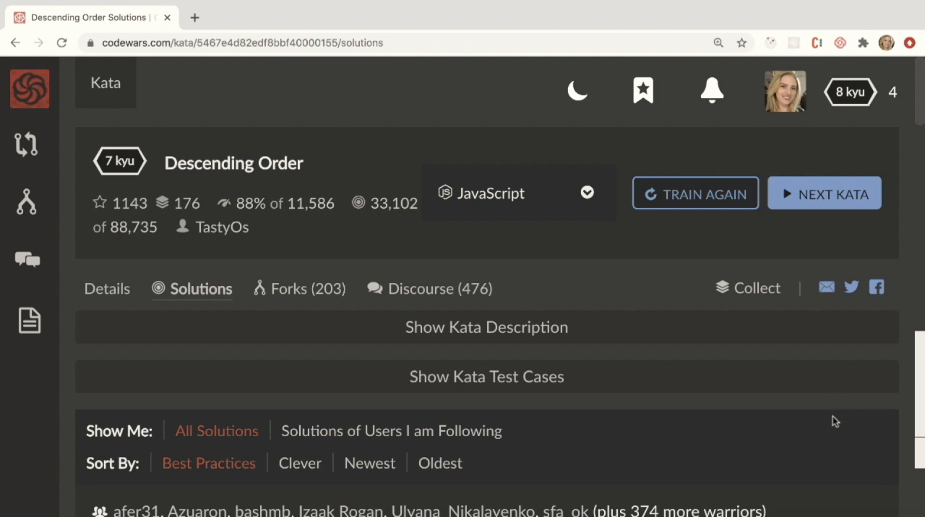
{"action": "scroll", "scroll_direction": "down", "scroll_amount": 3}
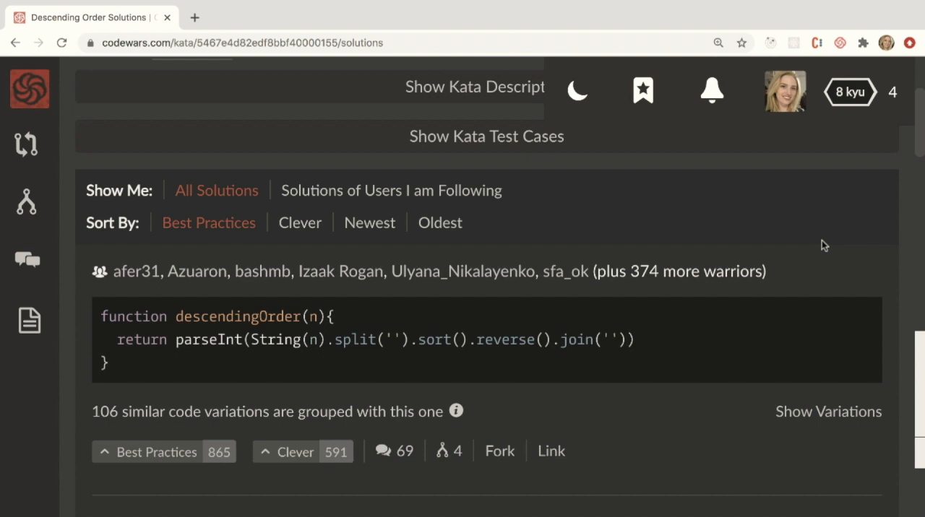
{"action": "scroll", "scroll_direction": "down", "scroll_amount": 3}
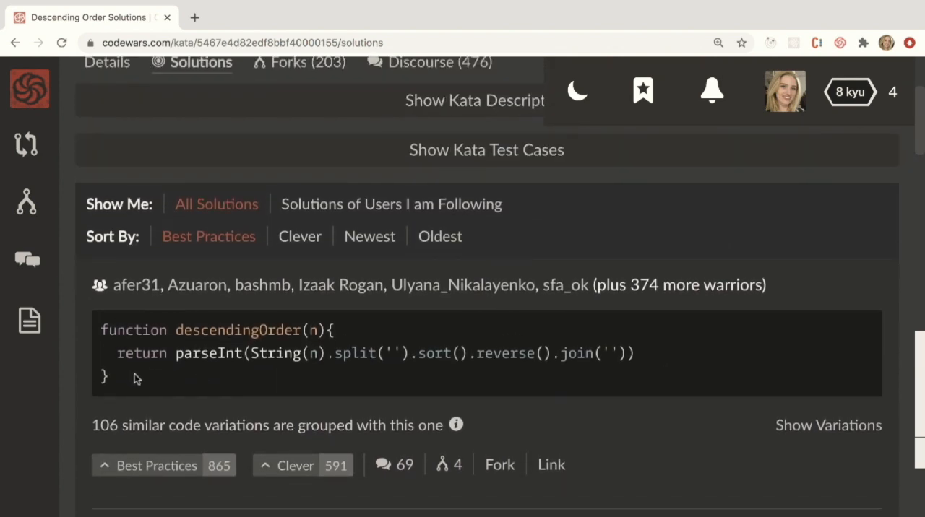
{"action": "mouse_move", "coordinate": [161, 385]}
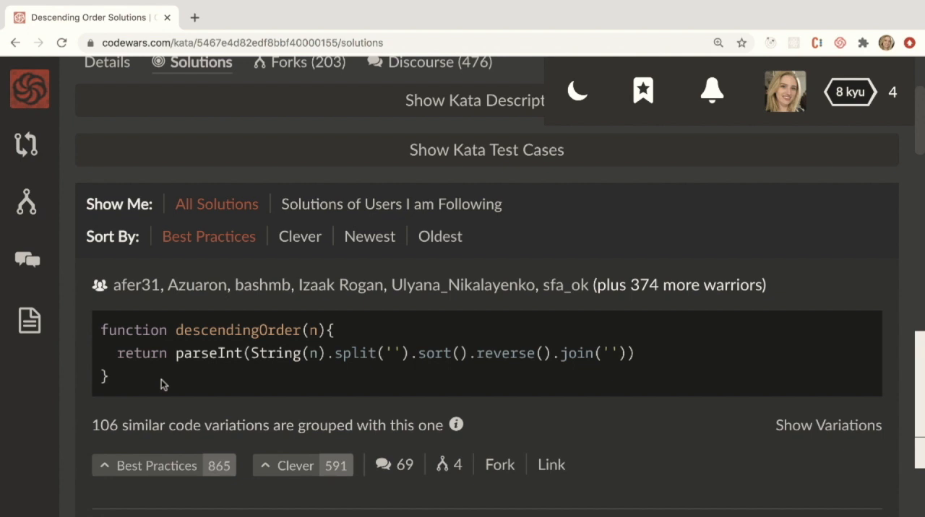
{"action": "scroll", "scroll_direction": "up", "scroll_amount": 3}
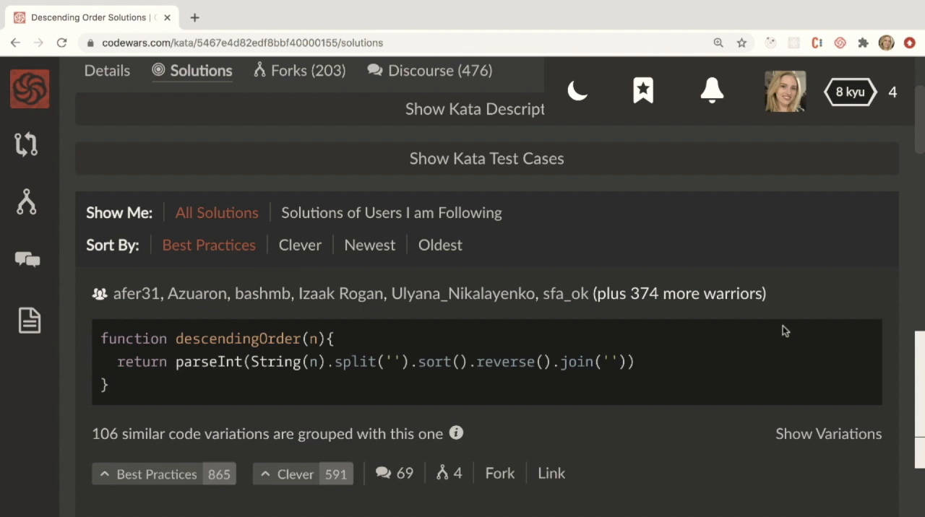
{"action": "mouse_move", "coordinate": [676, 379]}
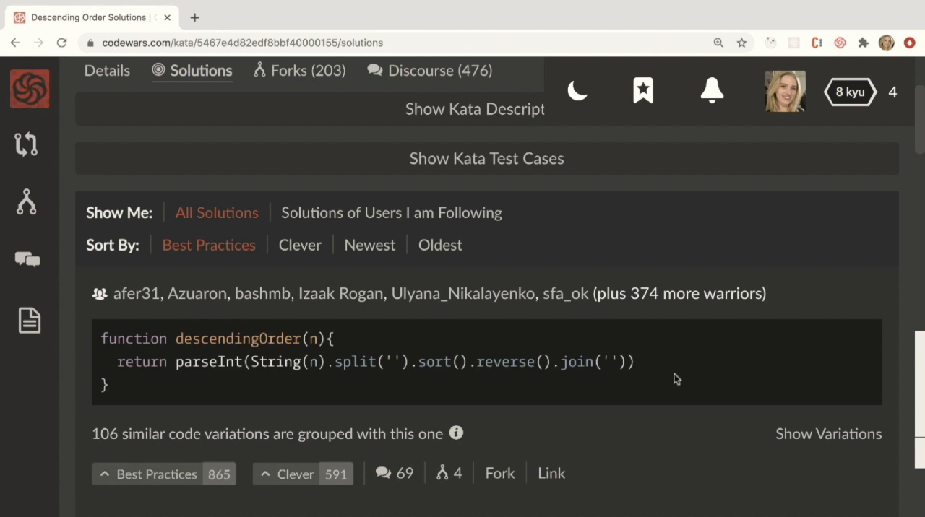